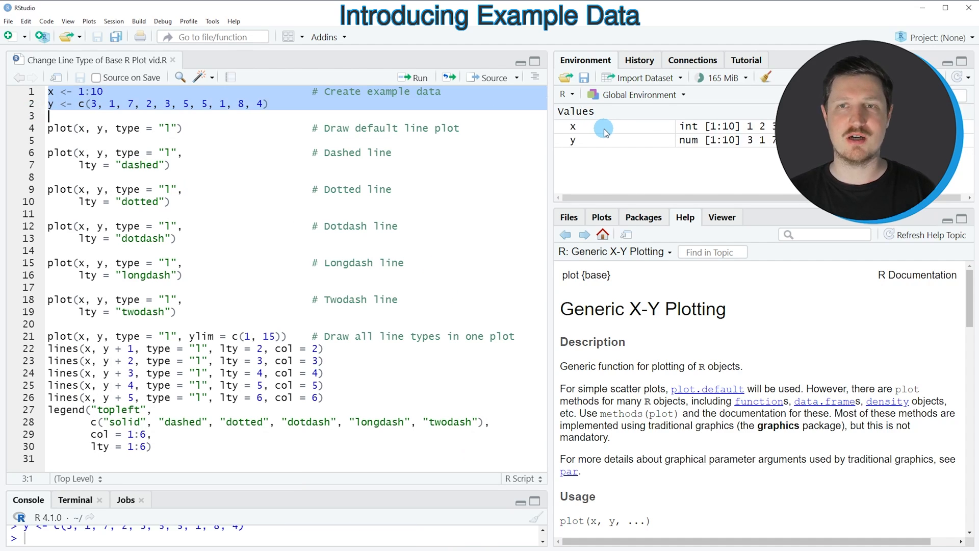
mouse_move(580, 138)
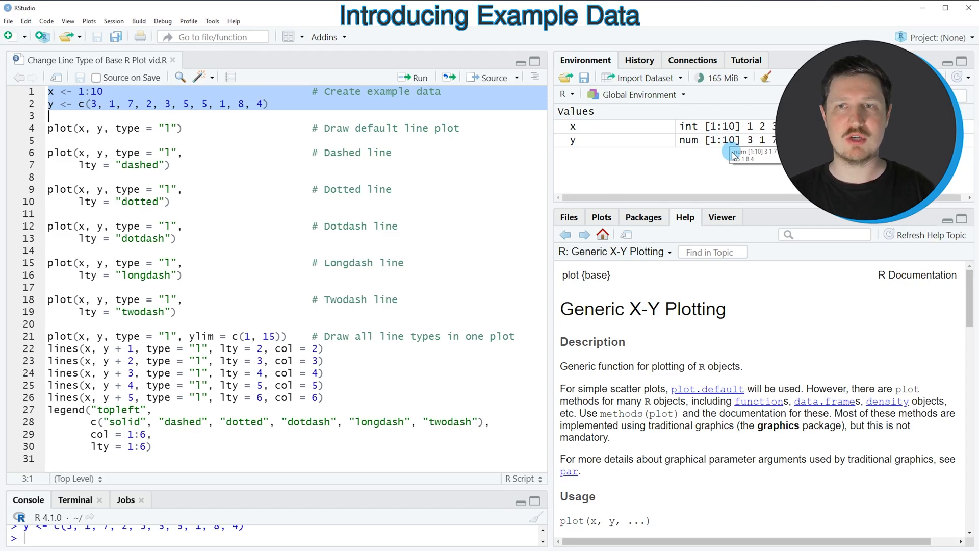
mouse_move(686, 185)
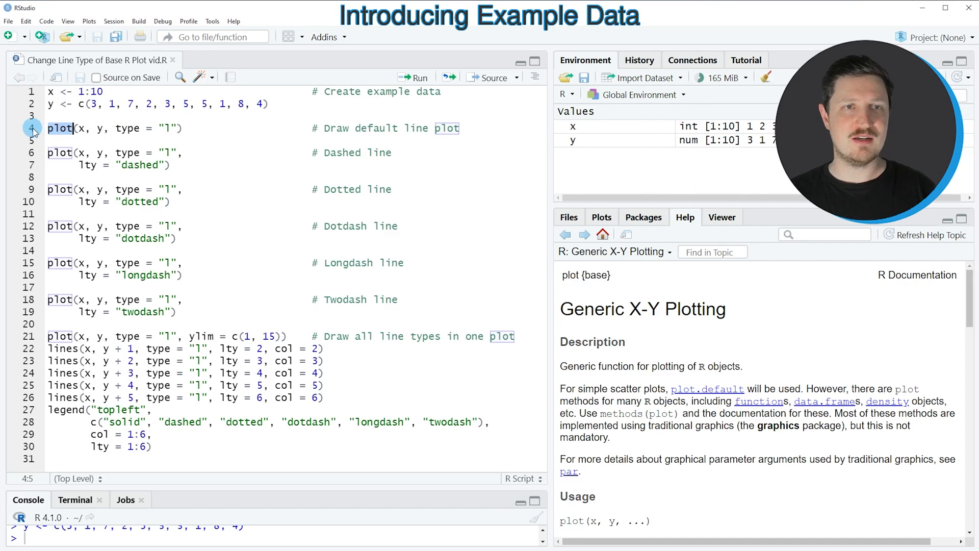
Run plot(x, y, type = "l") to show the default solid line plot in the Plots pane.
left_click(88, 129)
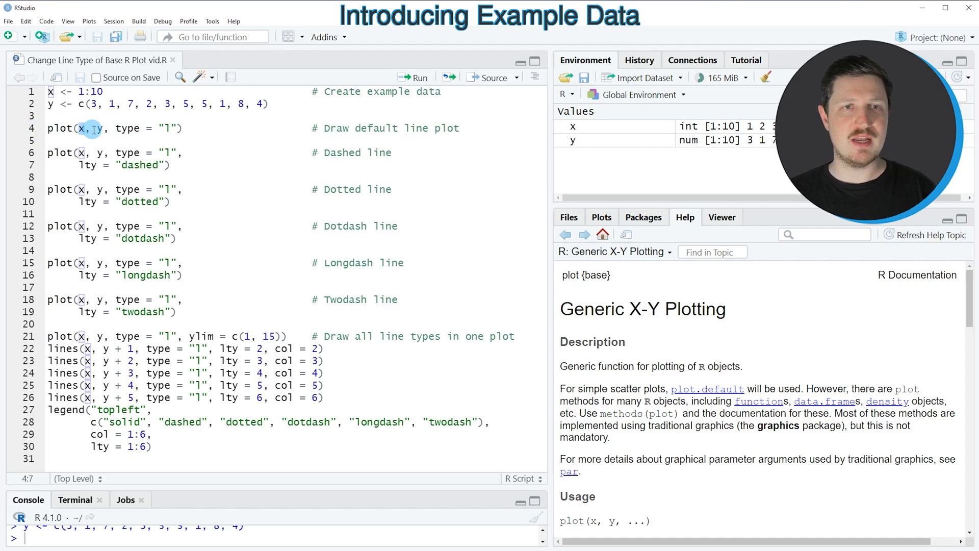
left_click(125, 128)
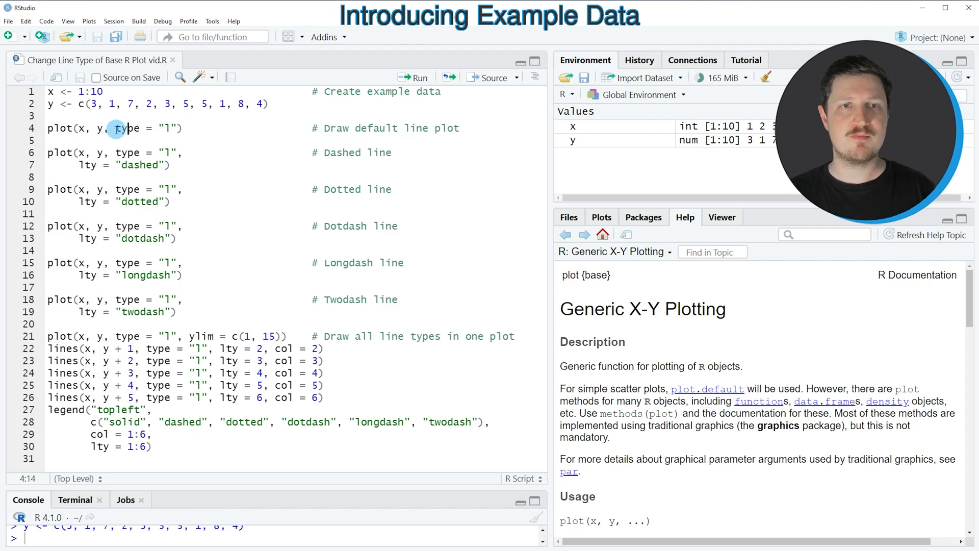
double_click(129, 128)
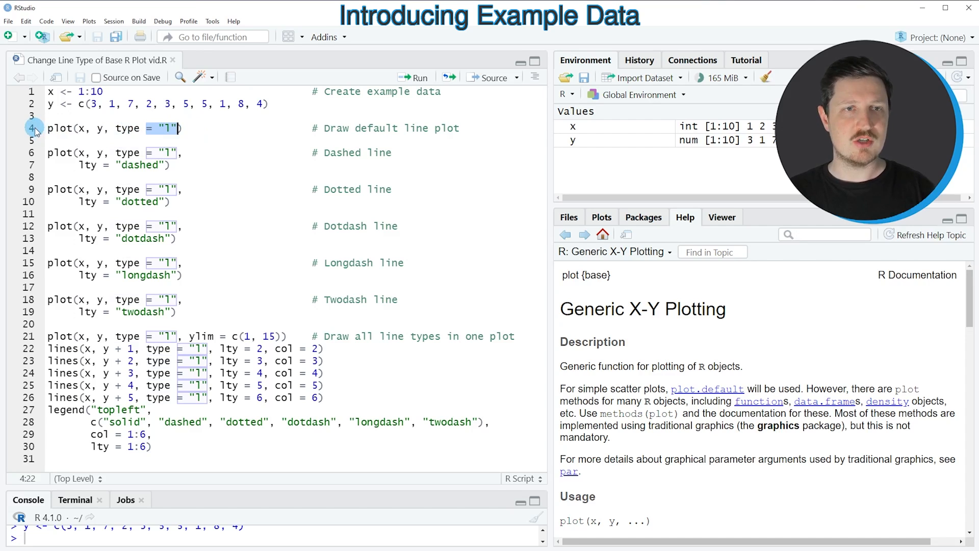
left_click(413, 78)
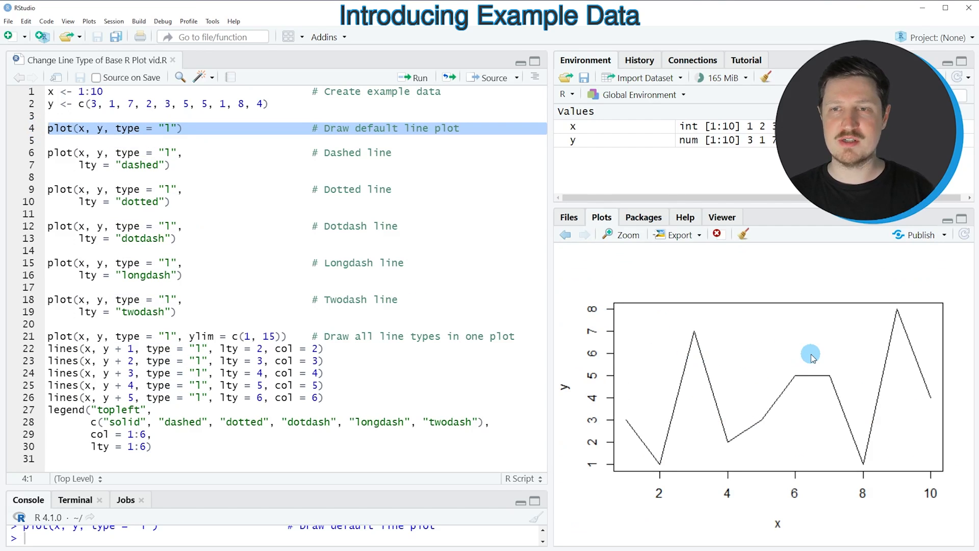
mouse_move(752, 380)
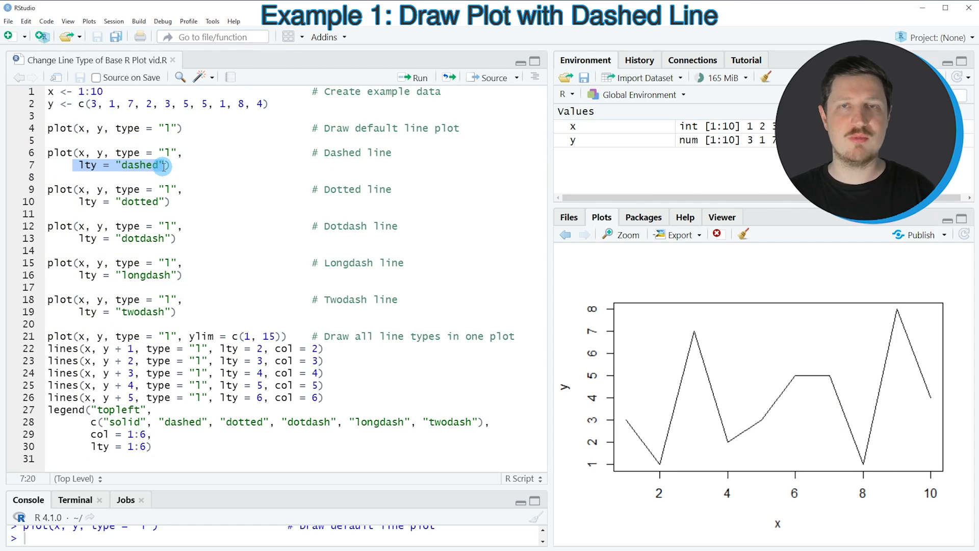
Run the plot call with lty = "dashed" to redraw y against x as a dashed line.
left_click(31, 153)
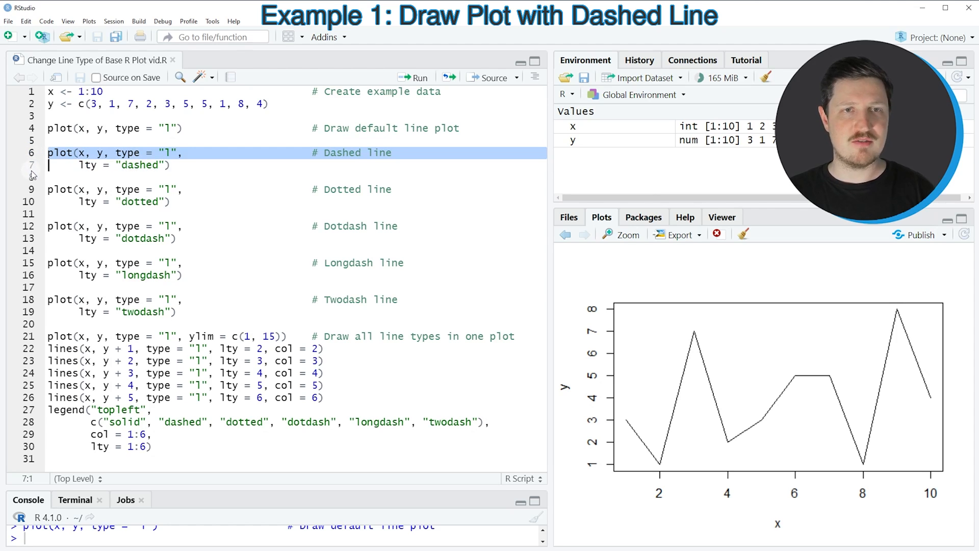
left_click(413, 78)
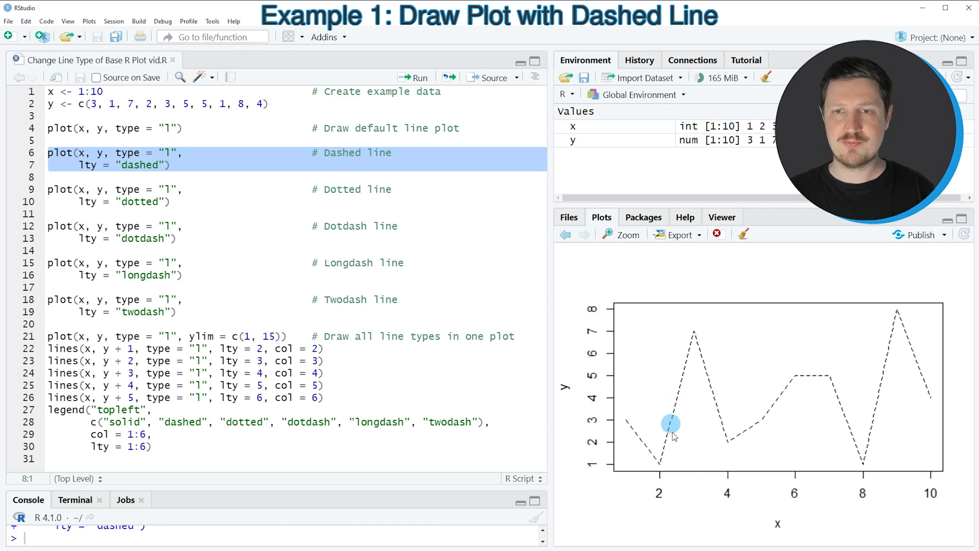
mouse_move(669, 456)
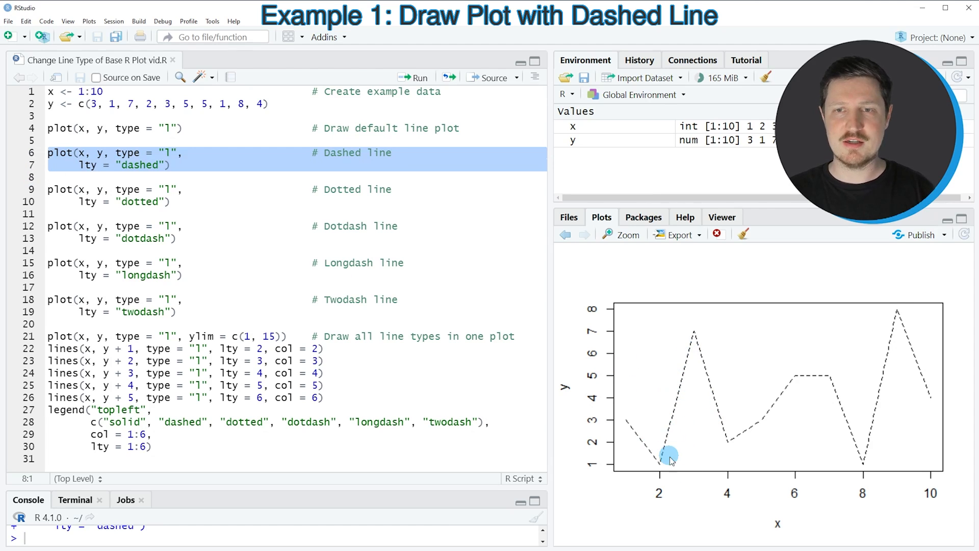
mouse_move(686, 398)
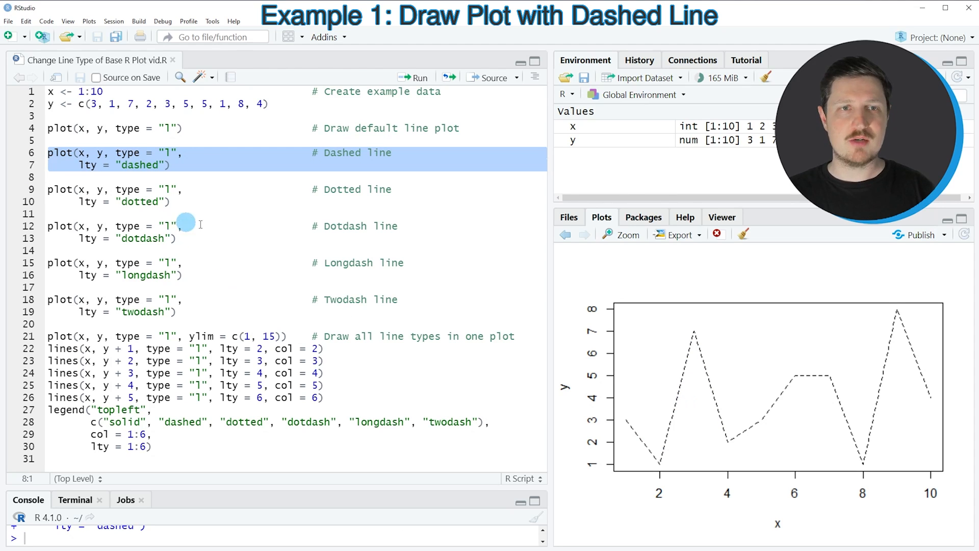
mouse_move(279, 217)
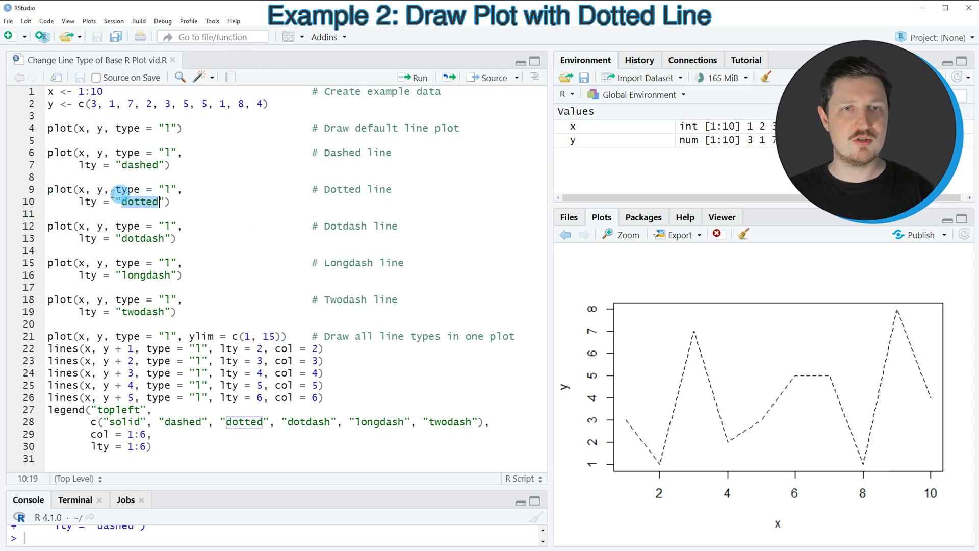
Run the plot call with lty = "dotted" to redraw the line as dotted.
double_click(140, 201)
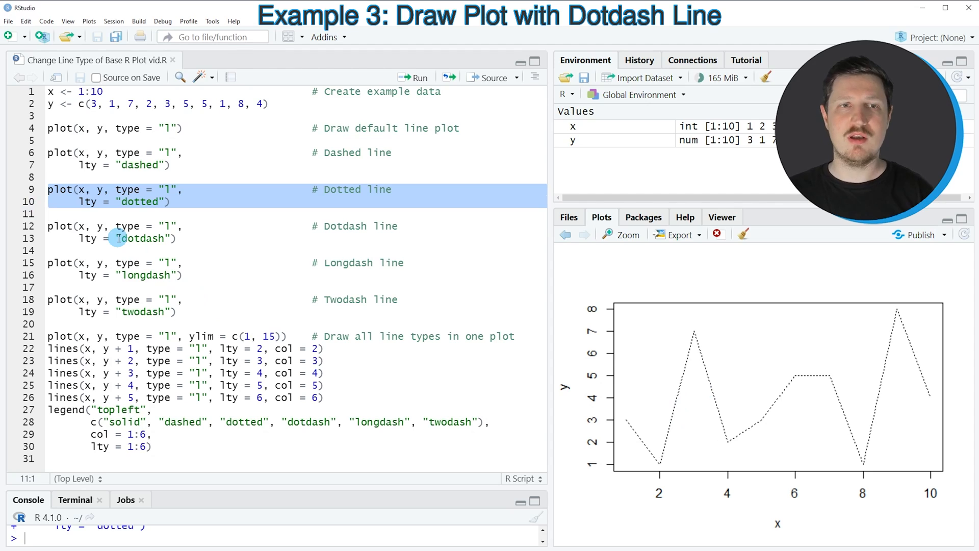
mouse_move(148, 238)
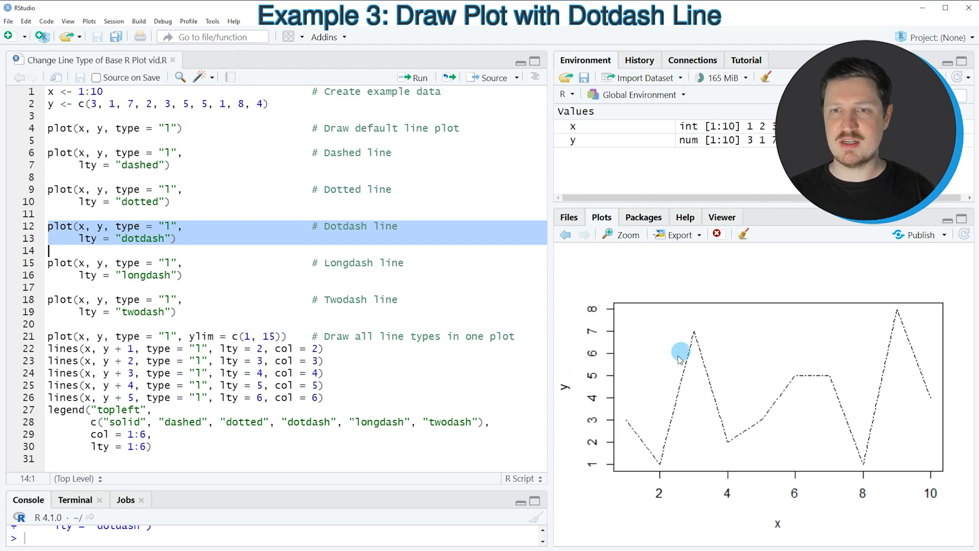
mouse_move(677, 390)
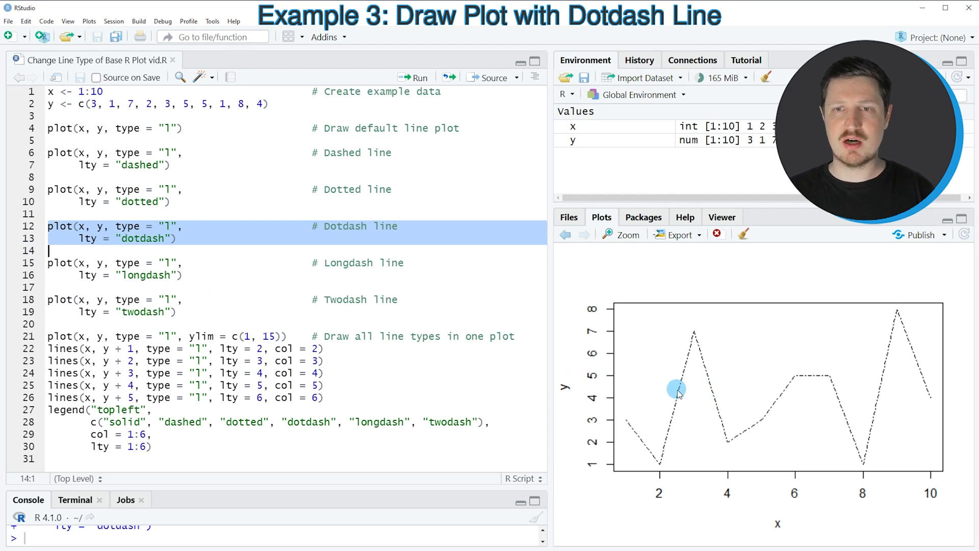
mouse_move(417, 362)
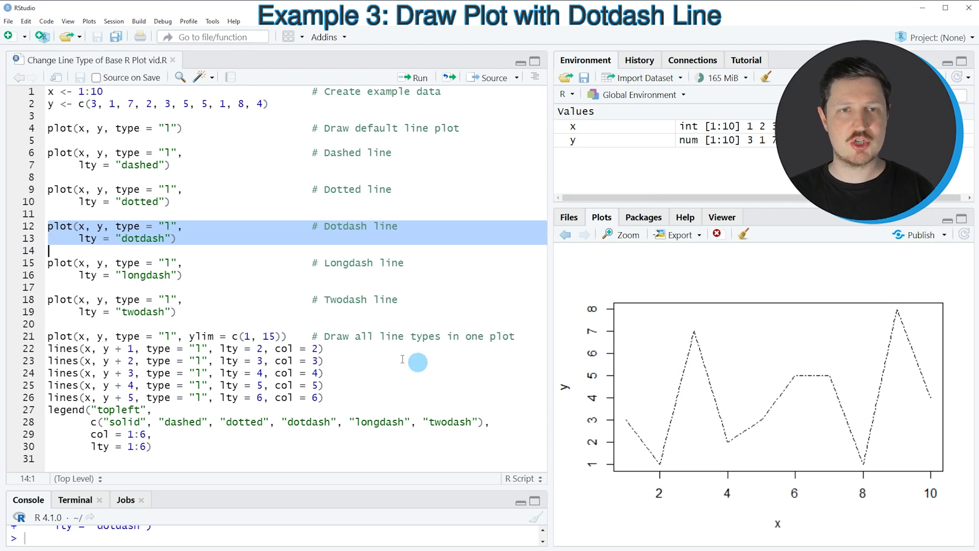
Run the lty = "longdash" plot, then the lty = "twodash" plot of y against x.
left_click(123, 274)
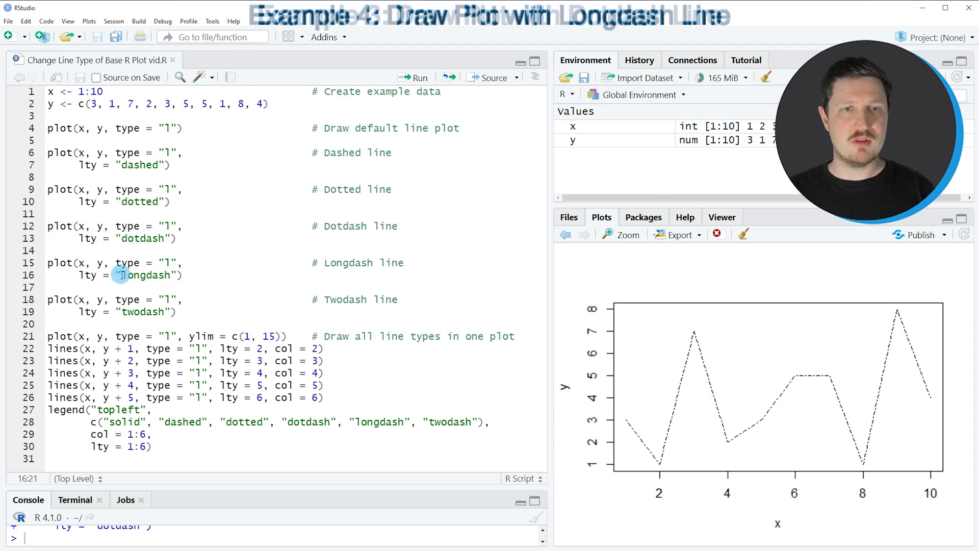
double_click(149, 275)
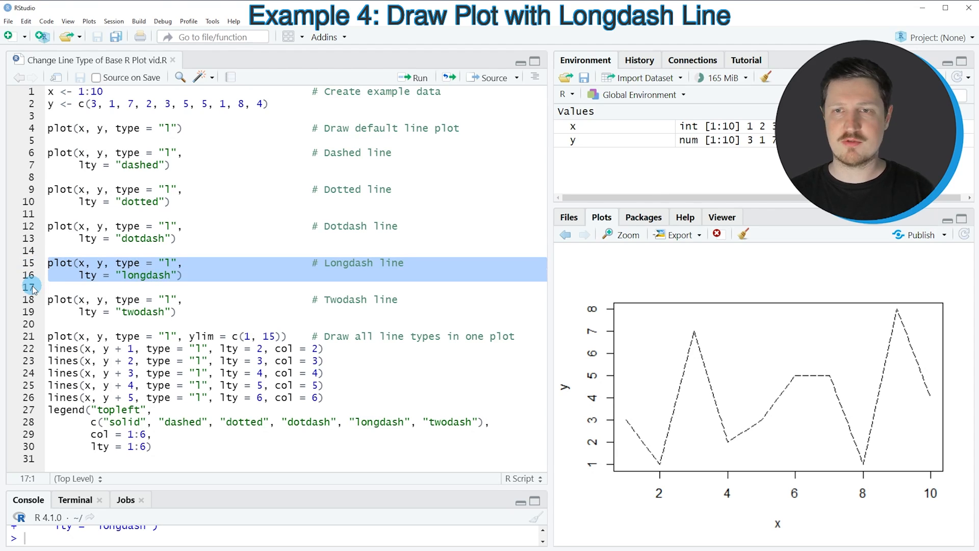
mouse_move(731, 394)
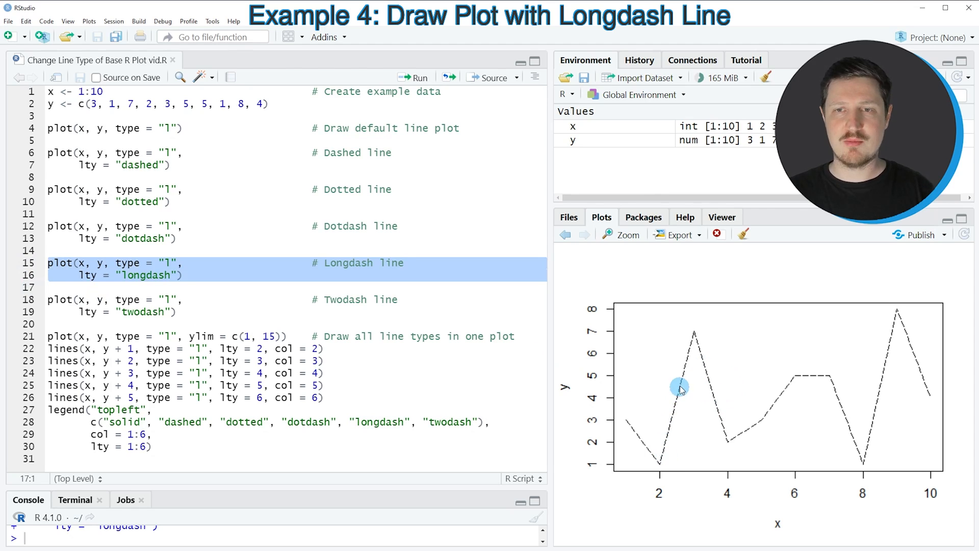
mouse_move(685, 383)
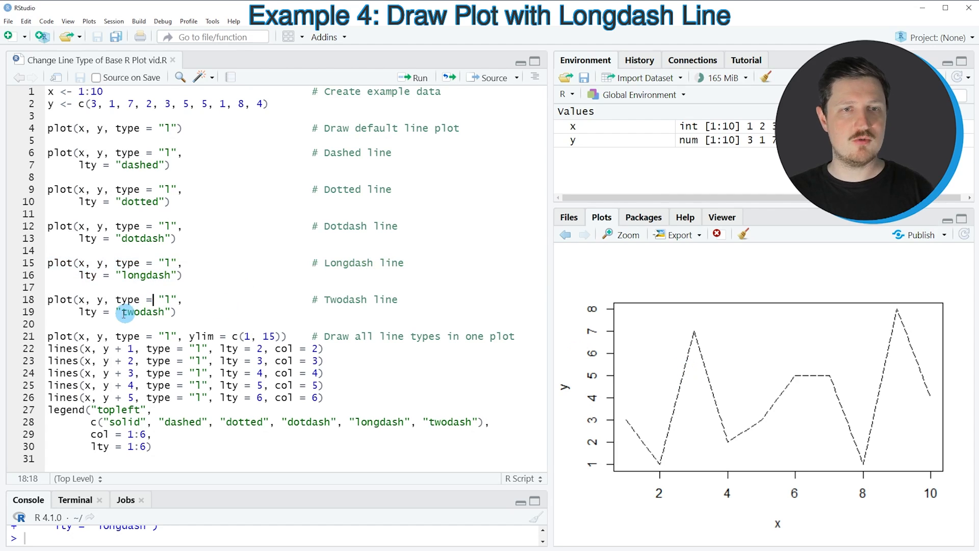
double_click(143, 312)
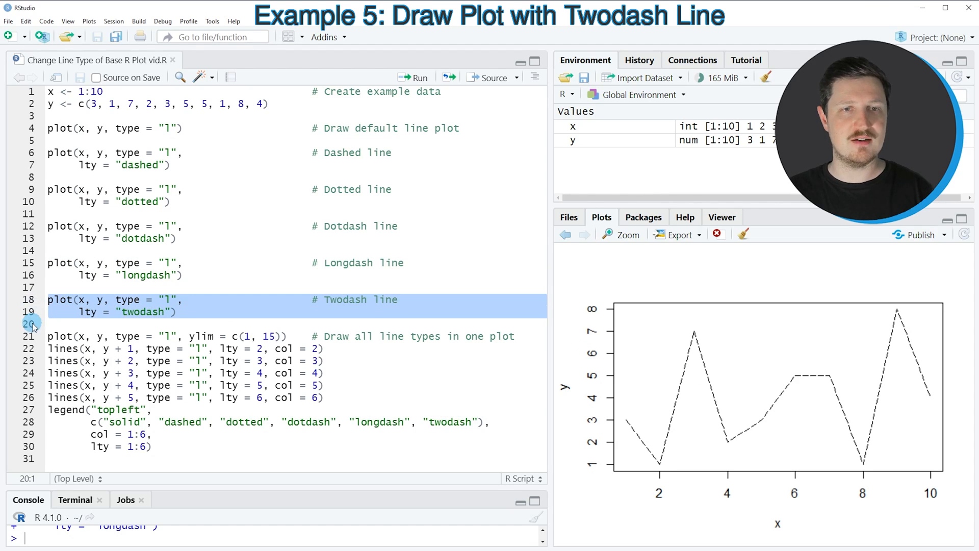
left_click(413, 77)
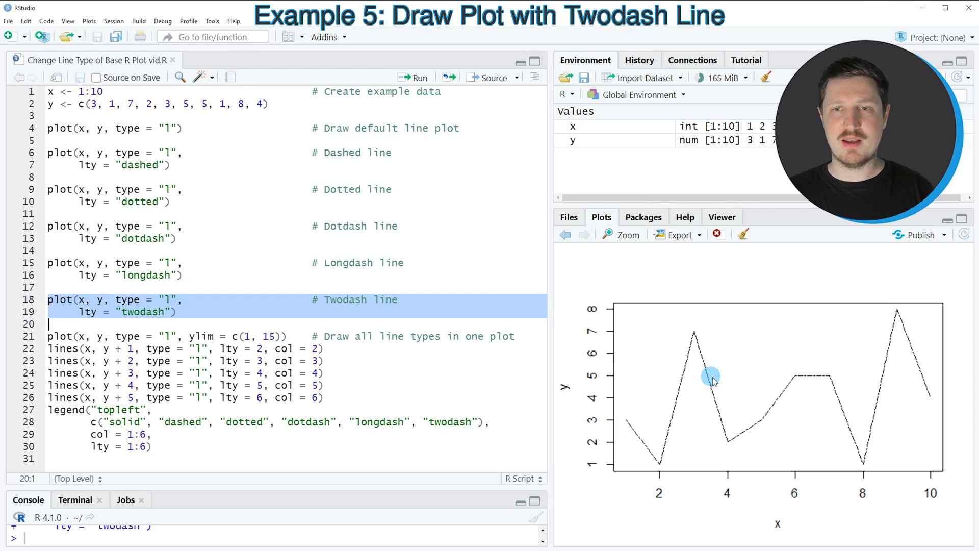
mouse_move(733, 373)
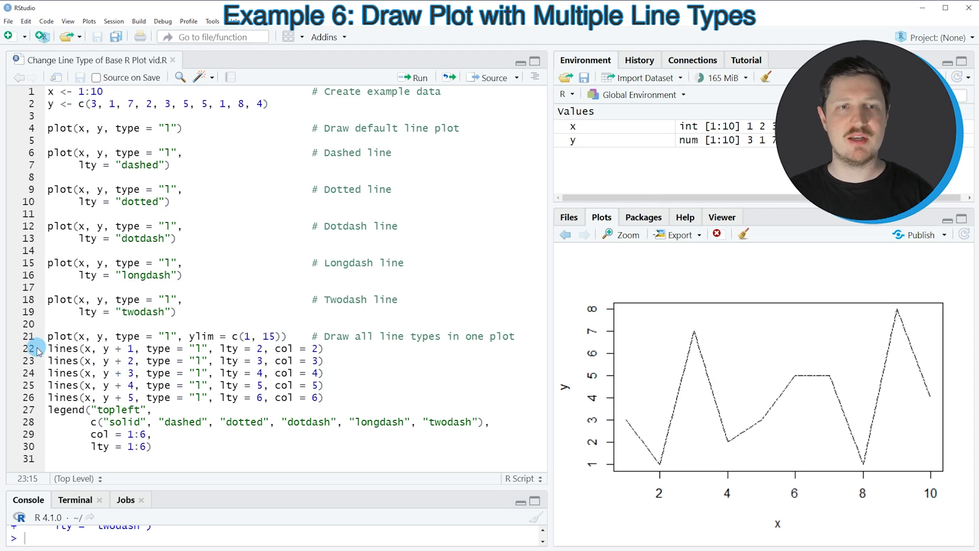
Run the plot, lines and legend calls drawing all six line types in colour, then zoom the plot.
left_click_drag(41, 349, 49, 361)
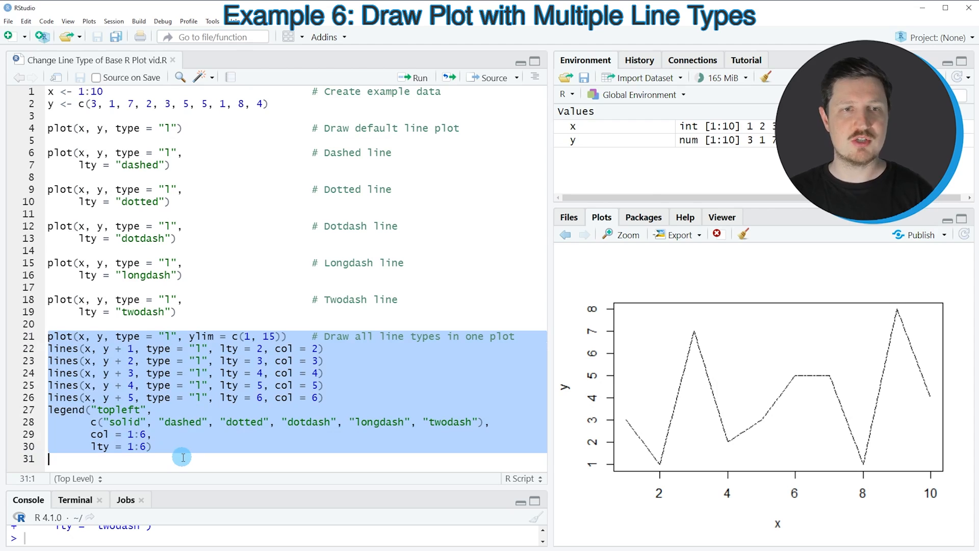
left_click(412, 78)
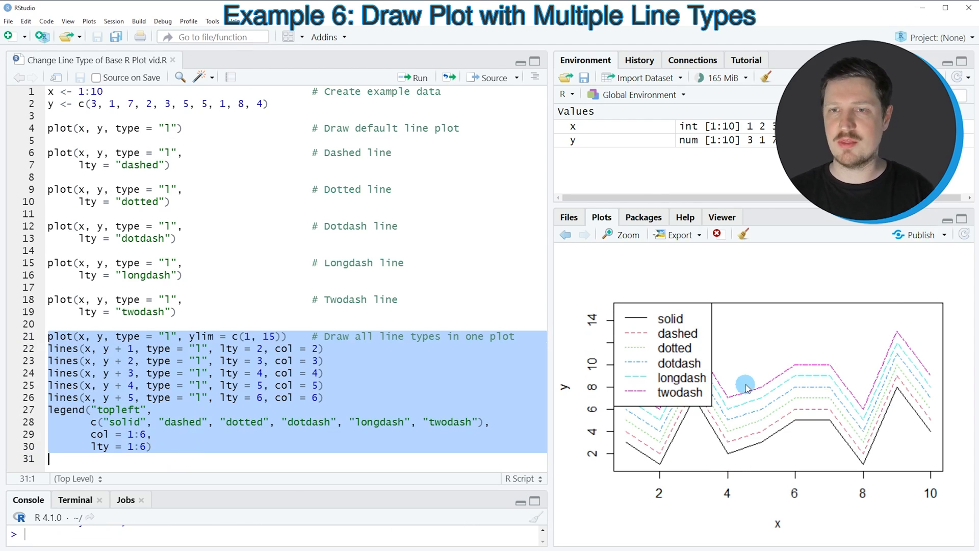
mouse_move(823, 356)
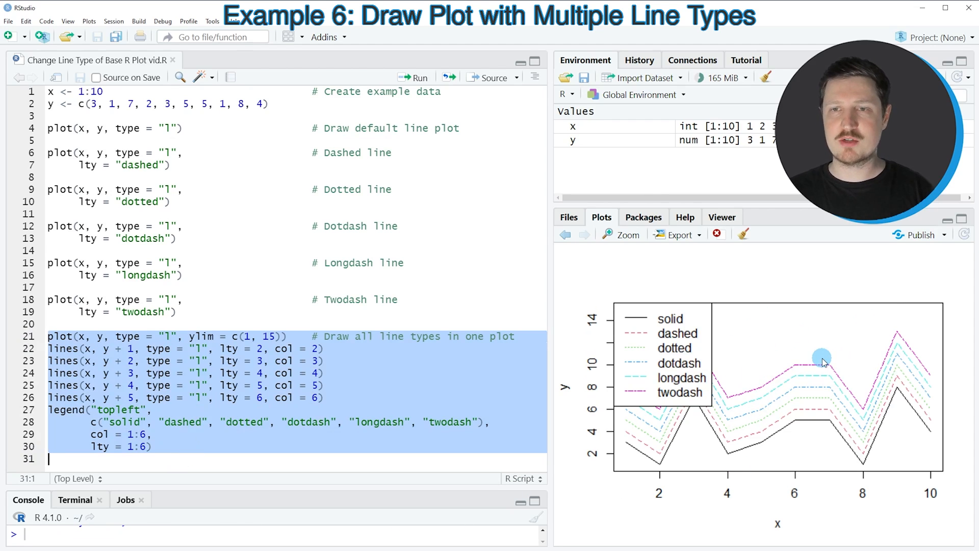
mouse_move(823, 395)
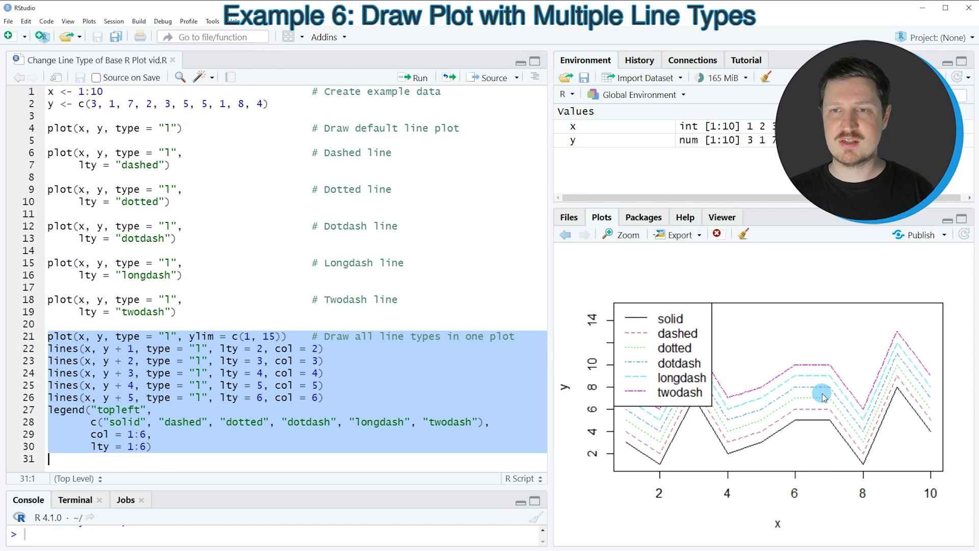
mouse_move(825, 413)
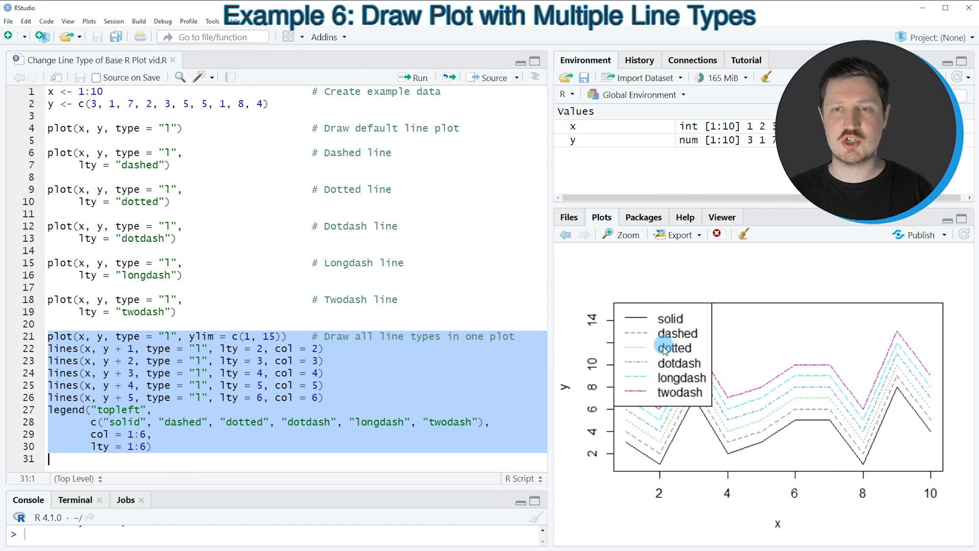
mouse_move(802, 376)
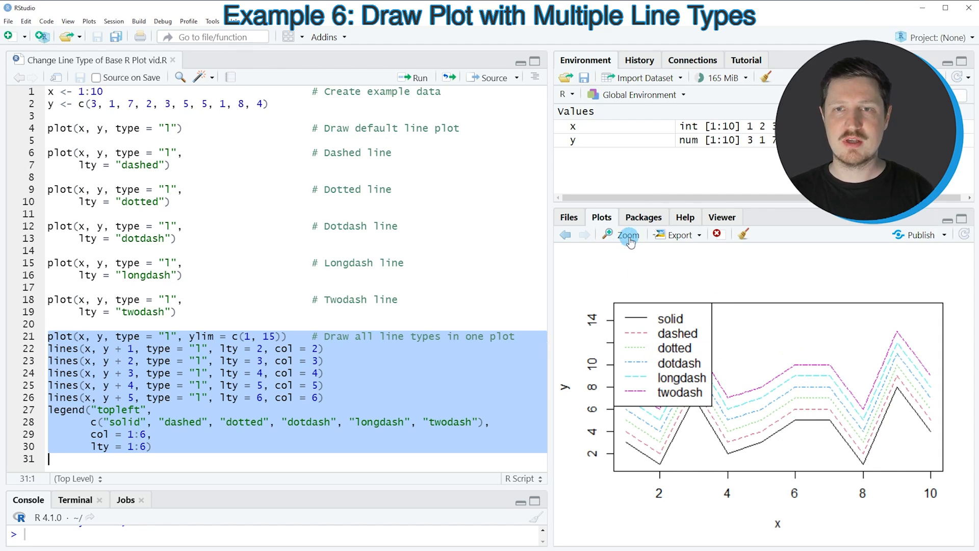
left_click(627, 235)
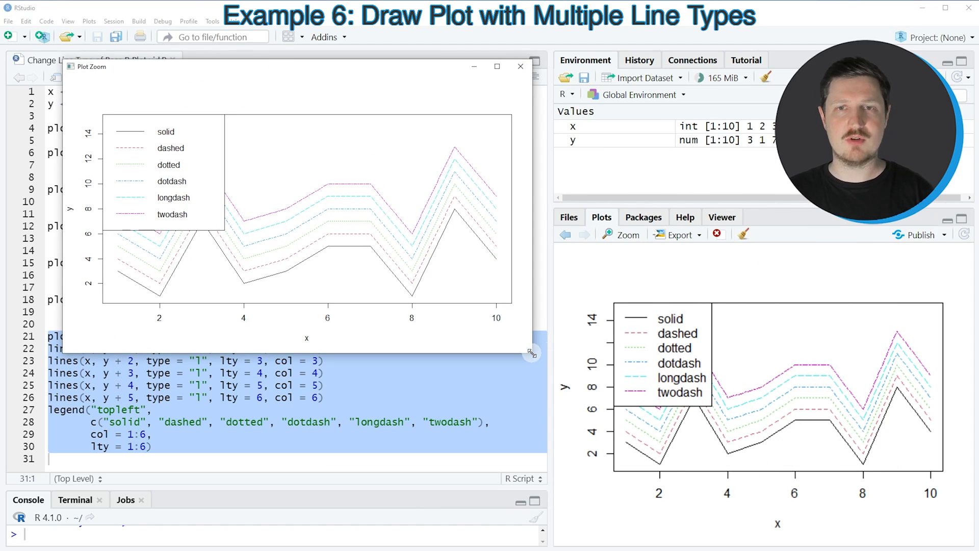
Enlarge the Plot Zoom window so the combined six-line-type plot and legend fill it.
left_click_drag(529, 351, 793, 517)
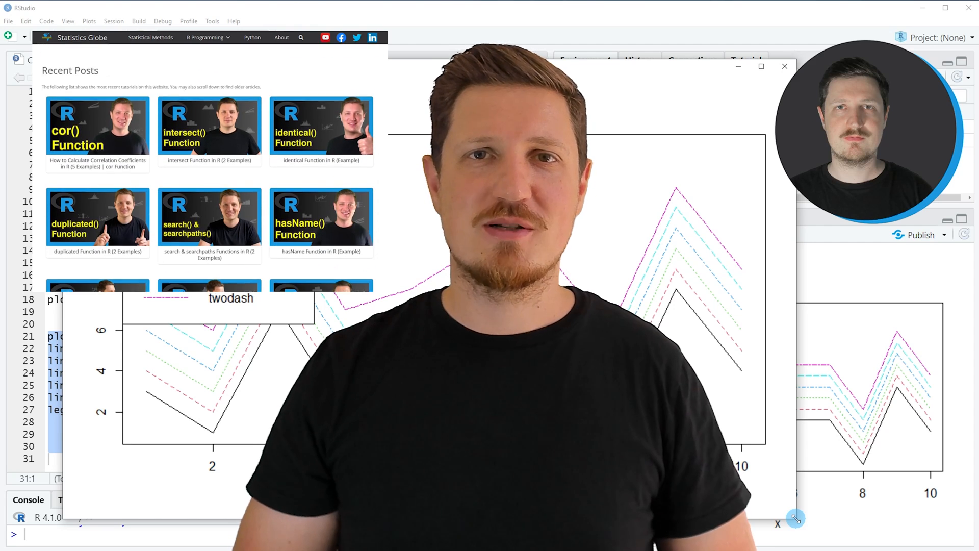
left_click(207, 37)
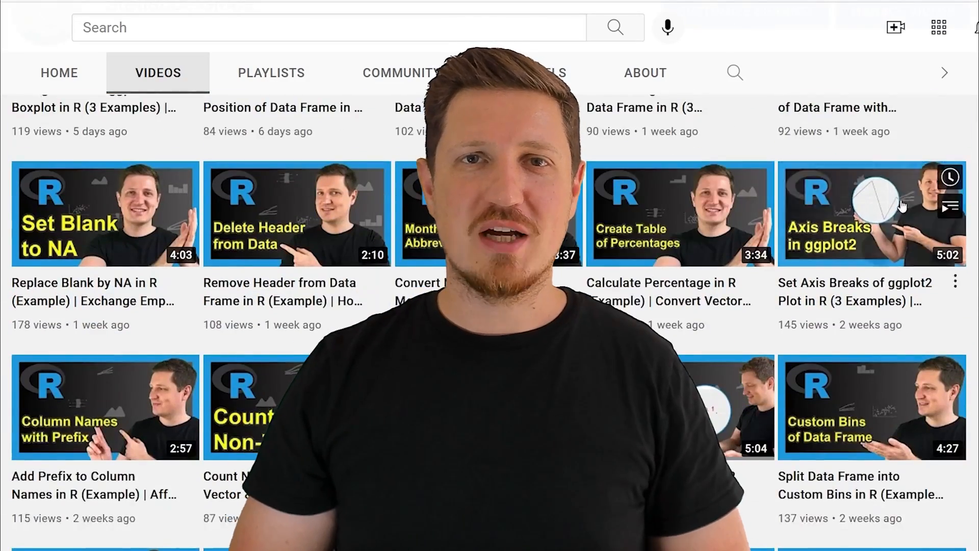
scroll("down", 3)
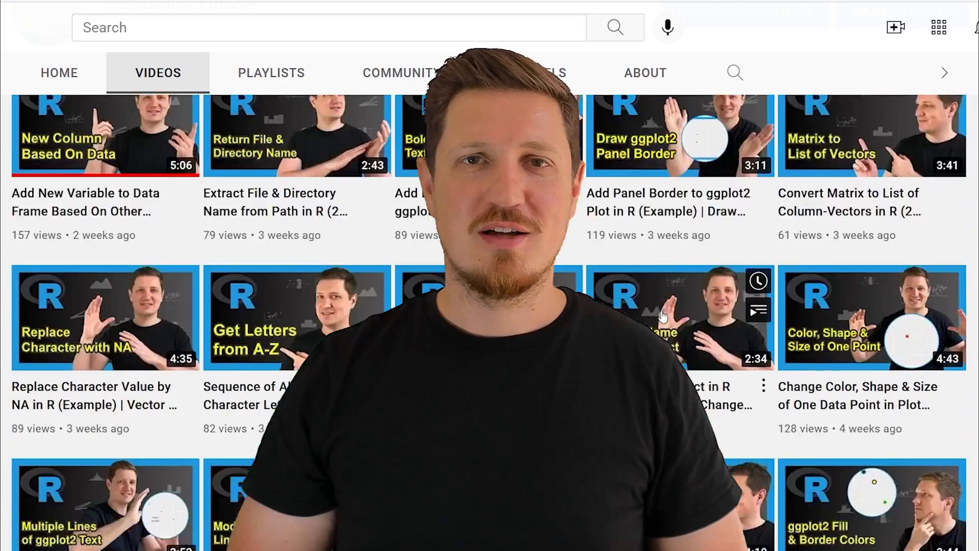
scroll("down", 3)
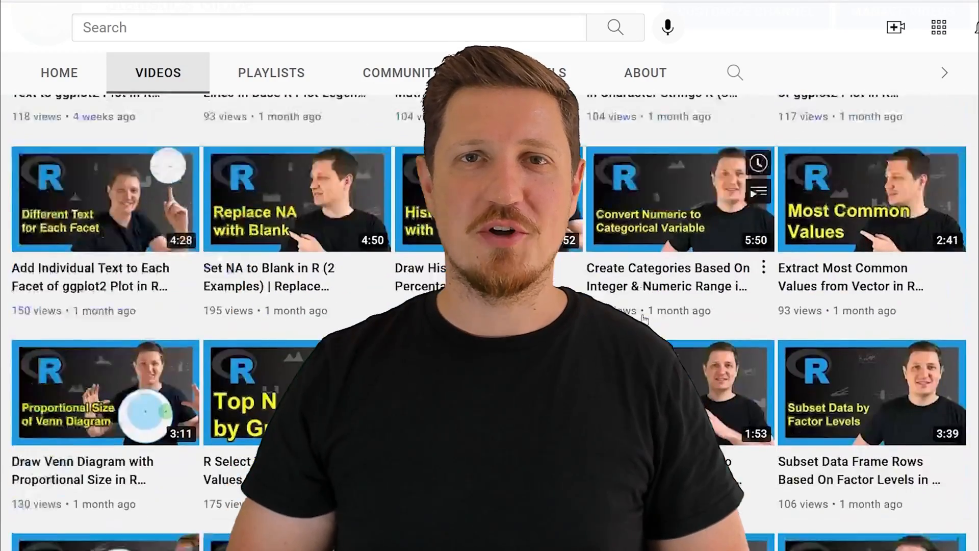
scroll("down", 3)
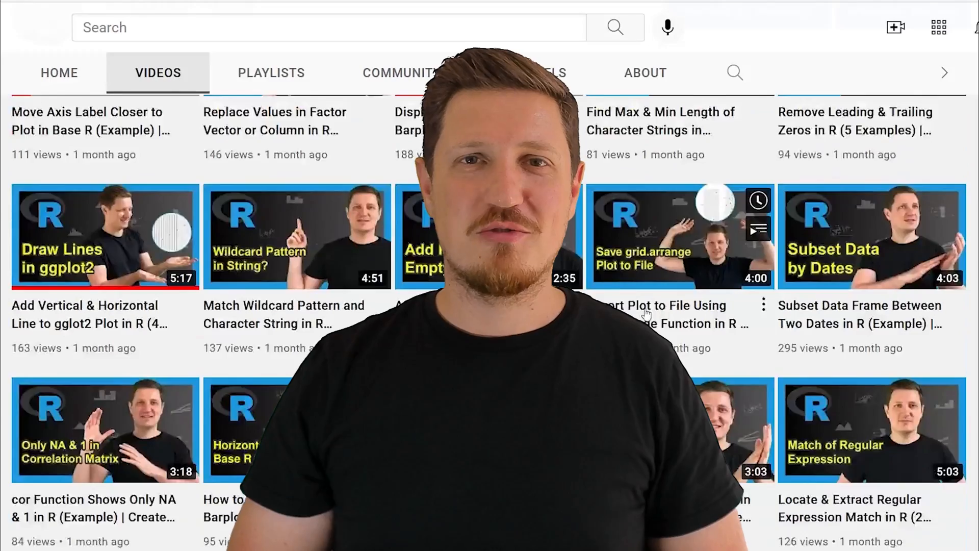
scroll("down", 3)
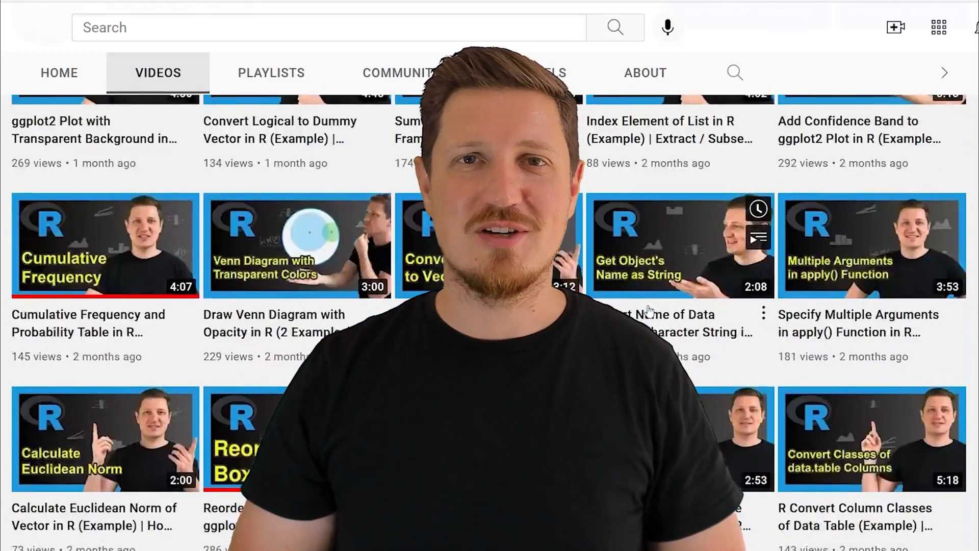